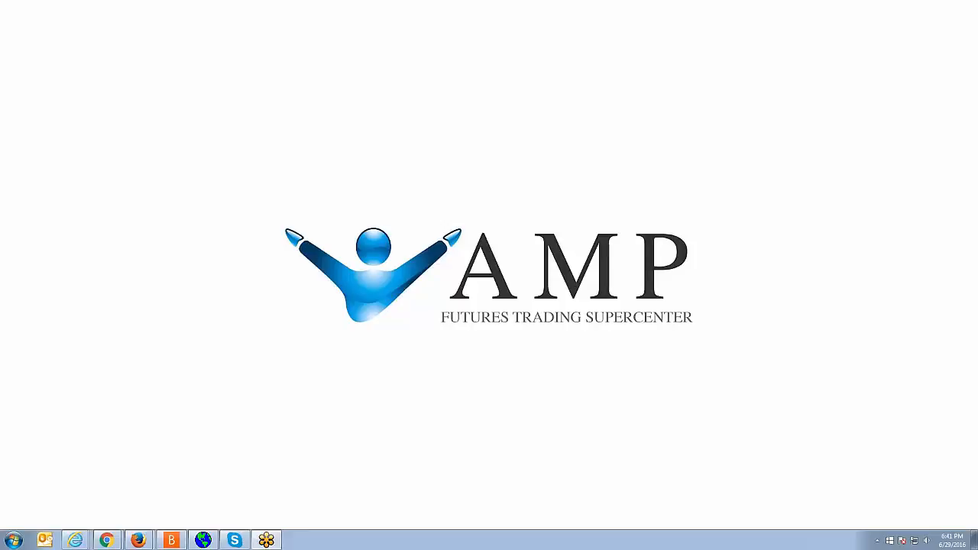
mouse_move(783, 227)
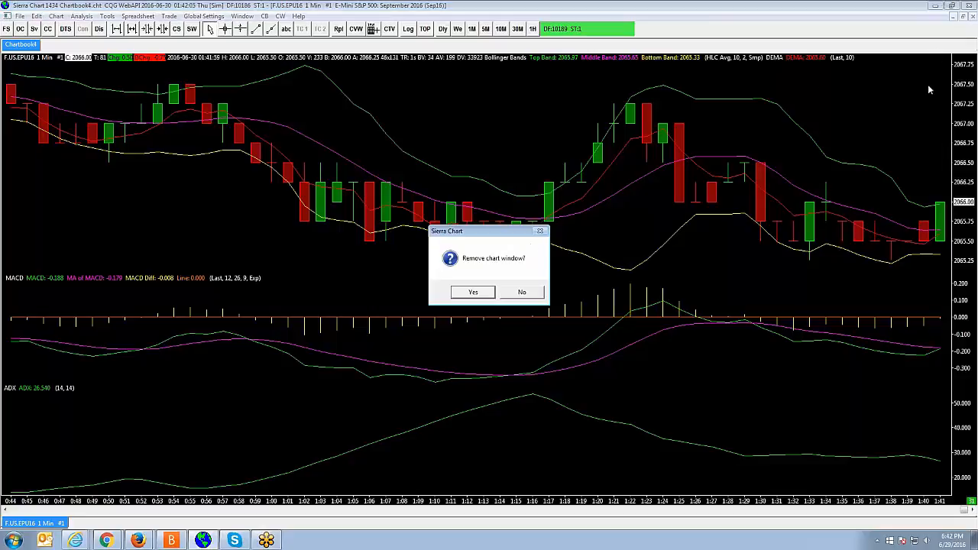
Remove the old chart and open a 1-minute F.US.EPU16 intraday chart with candlestick bars.
click(472, 292)
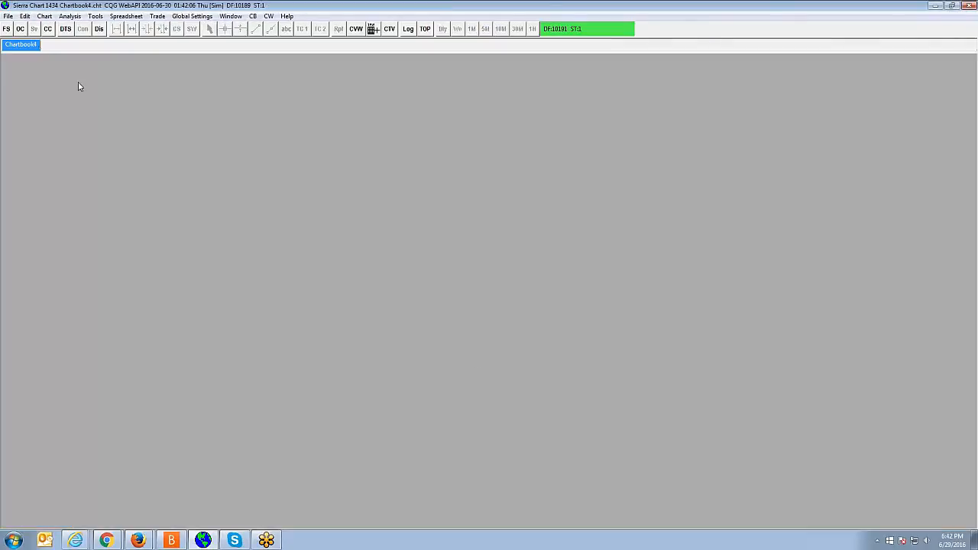
click(8, 16)
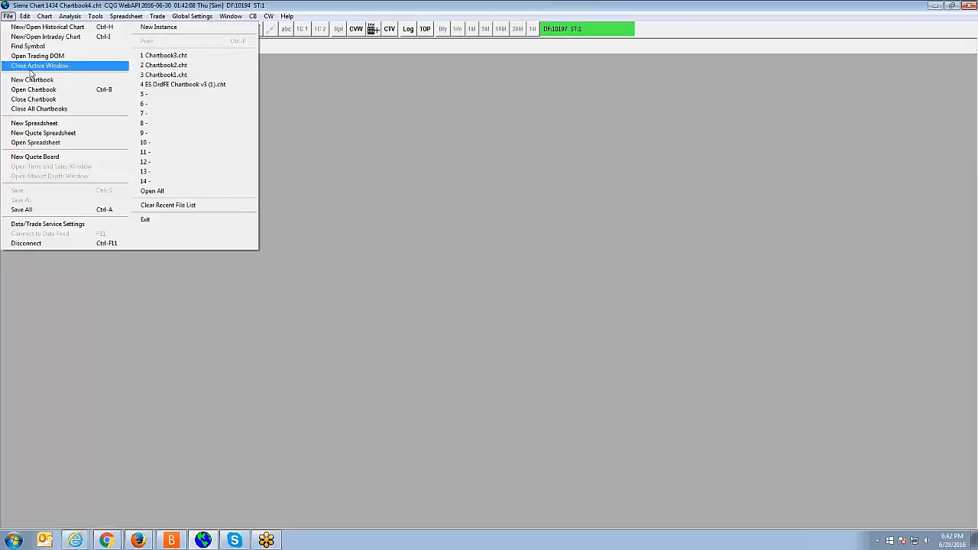
click(28, 46)
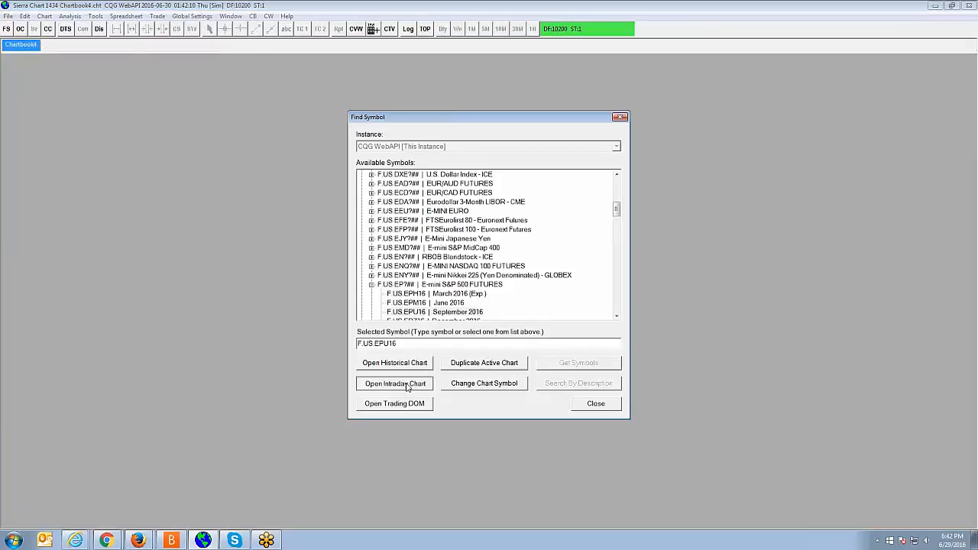
click(394, 382)
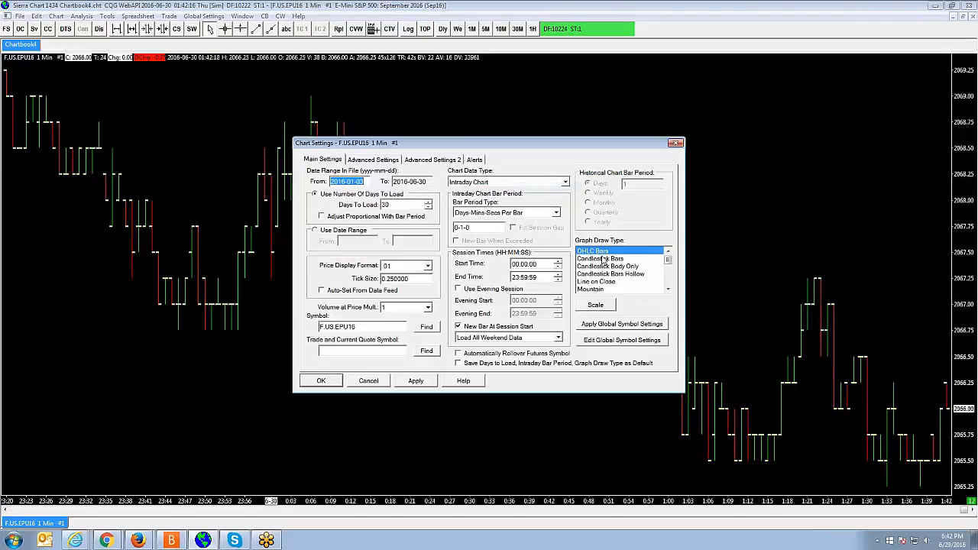
click(321, 380)
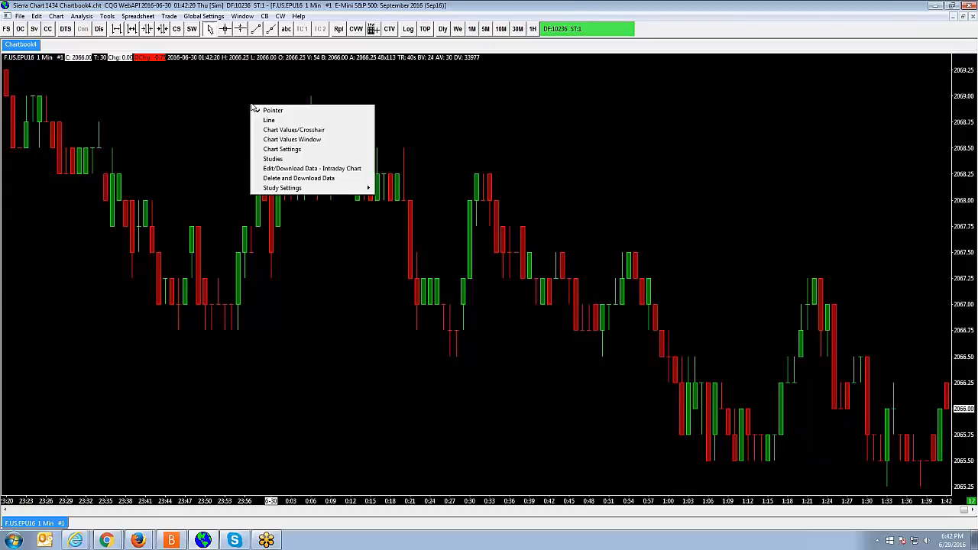
Queue the ADX study in the chart's Studies to Graph list.
click(273, 159)
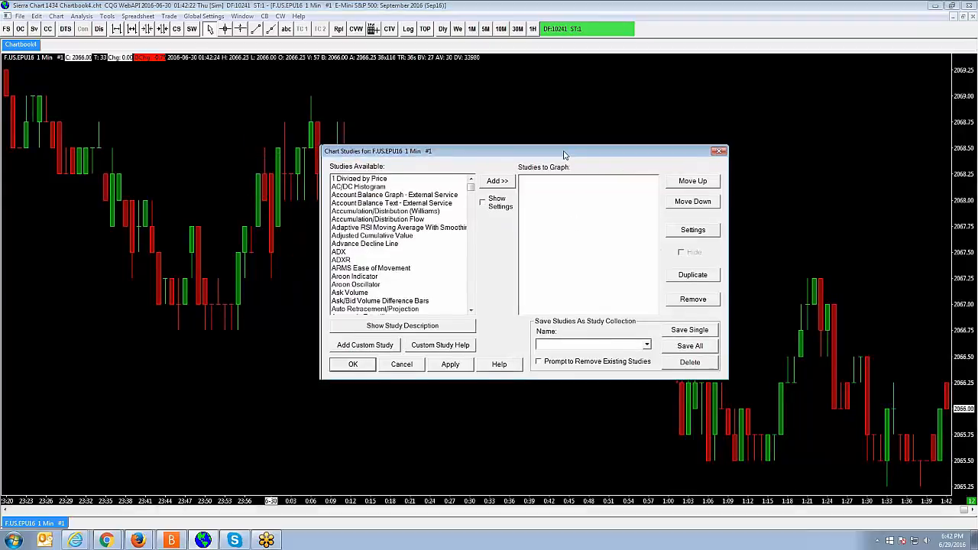
click(338, 250)
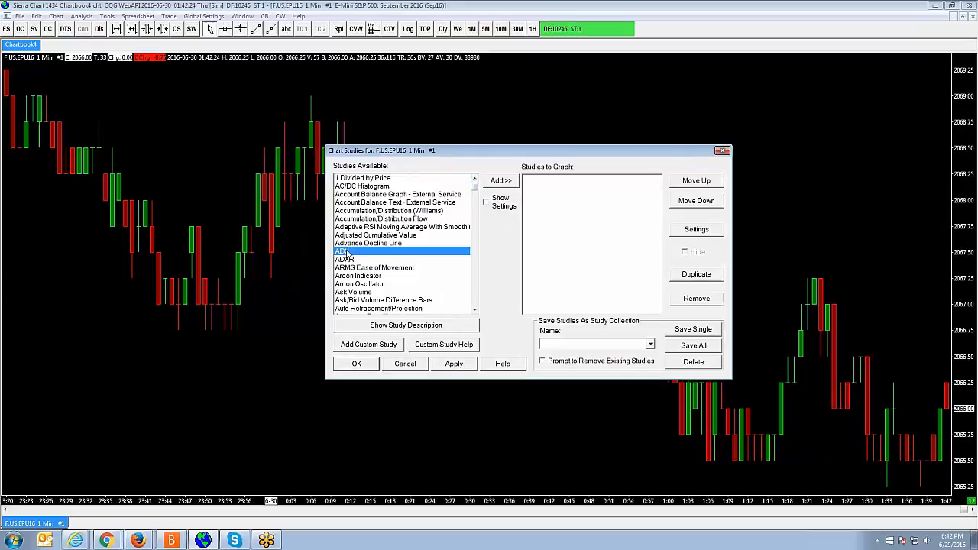
click(499, 180)
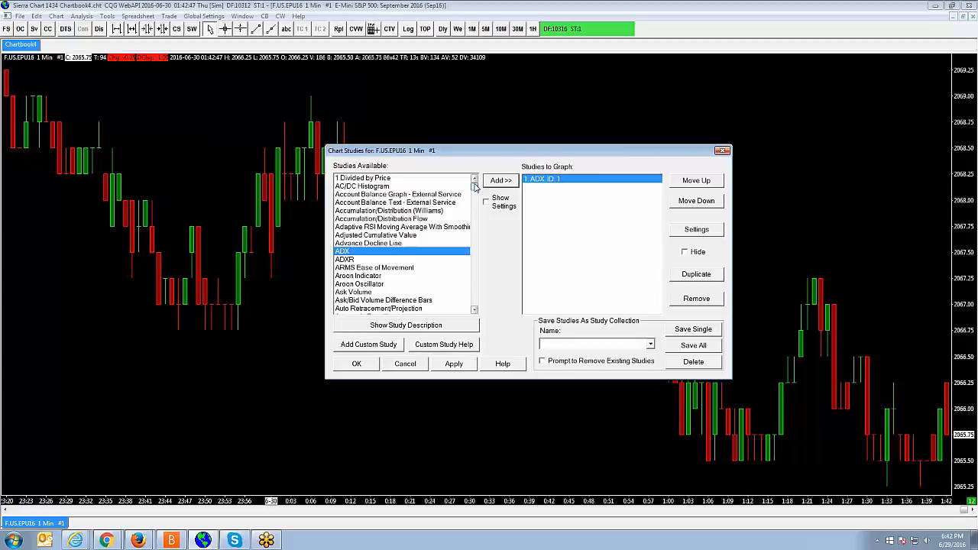
mouse_move(466, 191)
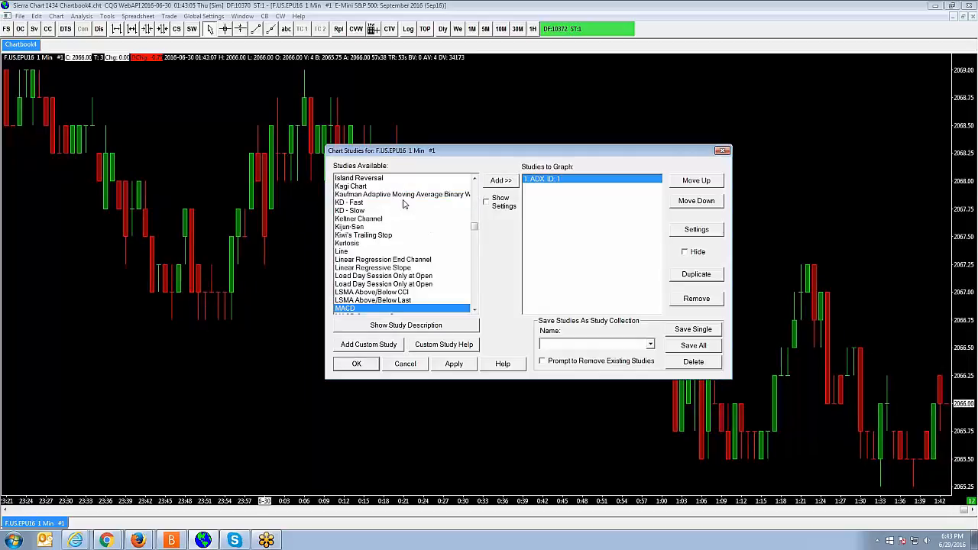
Add MACD, Moving Average - Exponential and Volume to the studies to graph.
click(500, 180)
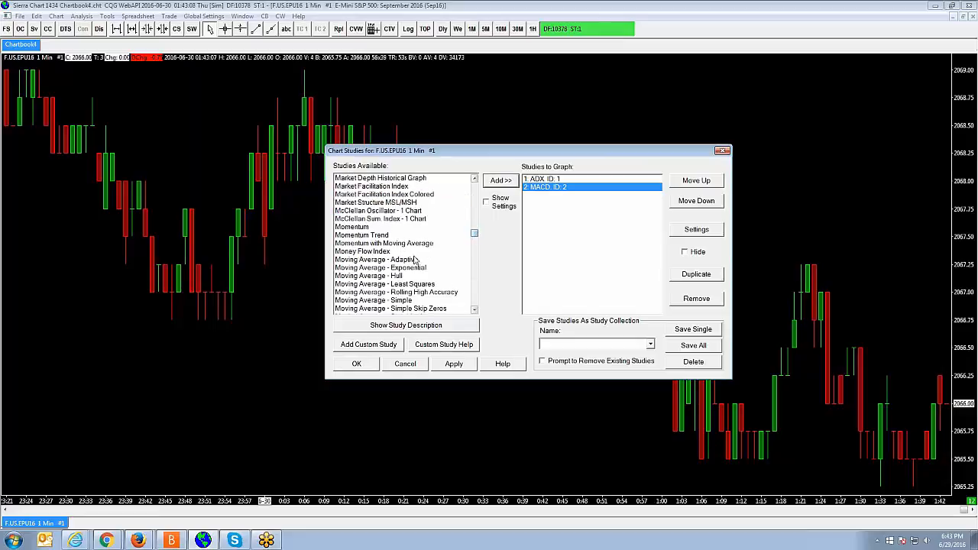
click(500, 179)
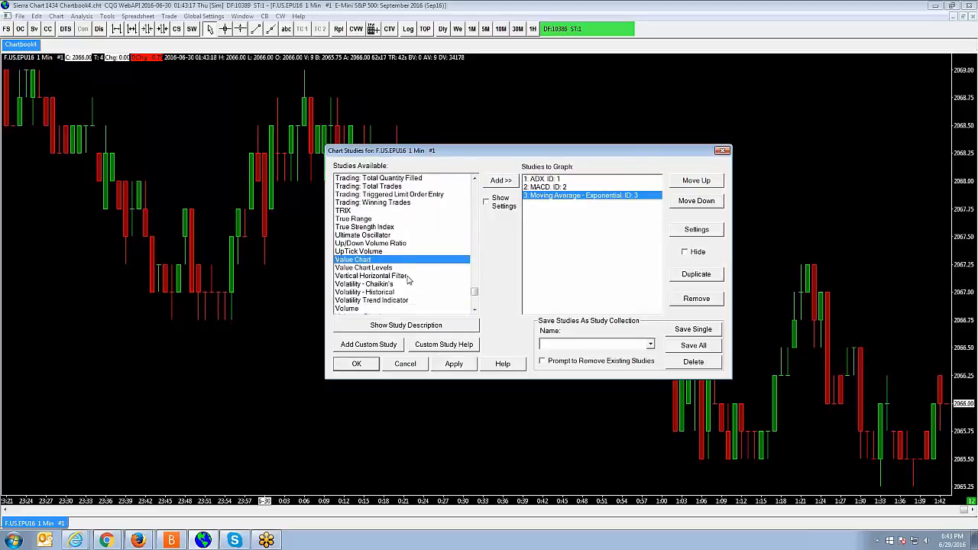
click(500, 179)
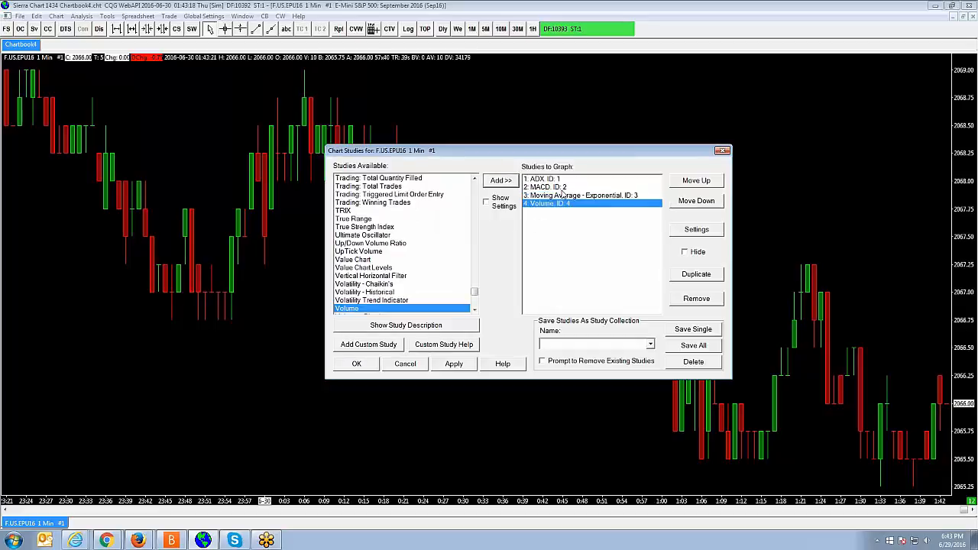
Review the ADX study's settings and accept them unchanged.
click(581, 195)
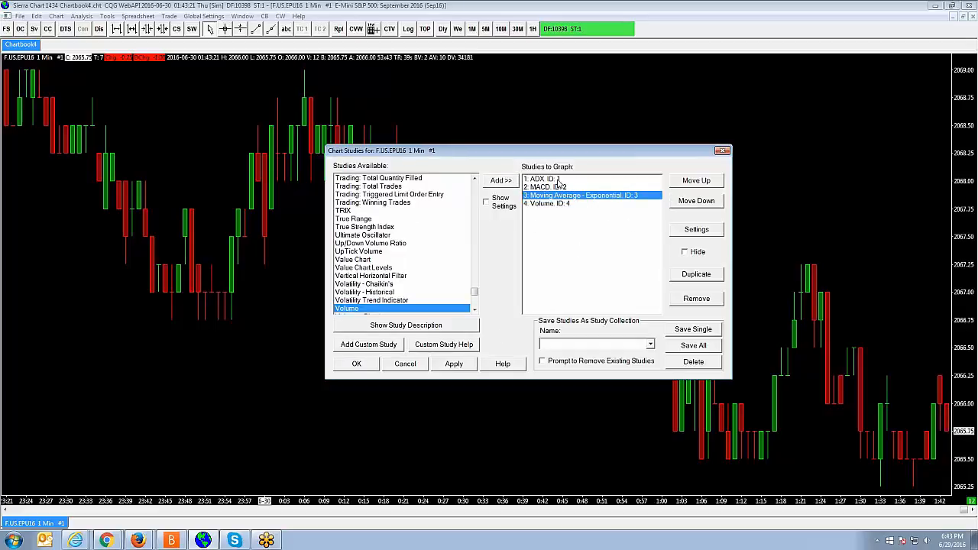
click(695, 229)
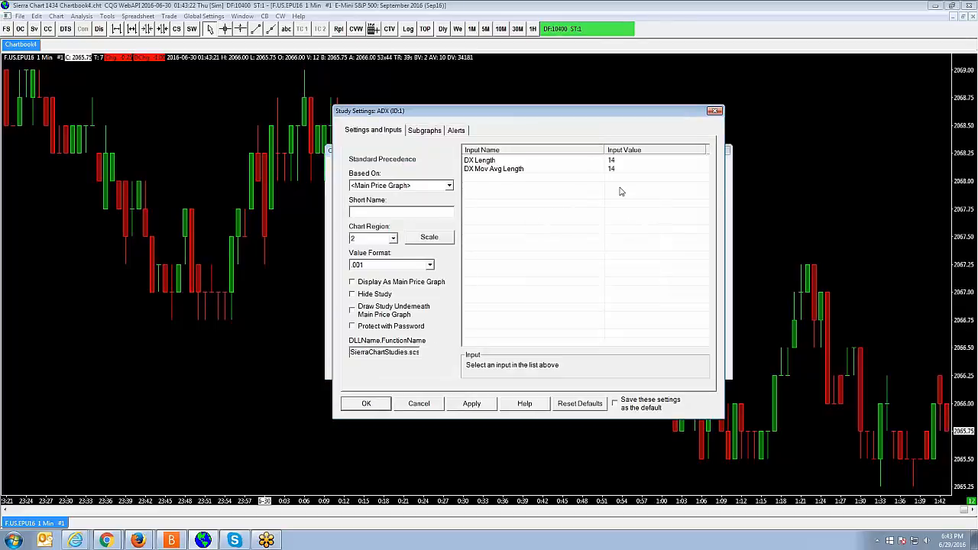
click(365, 403)
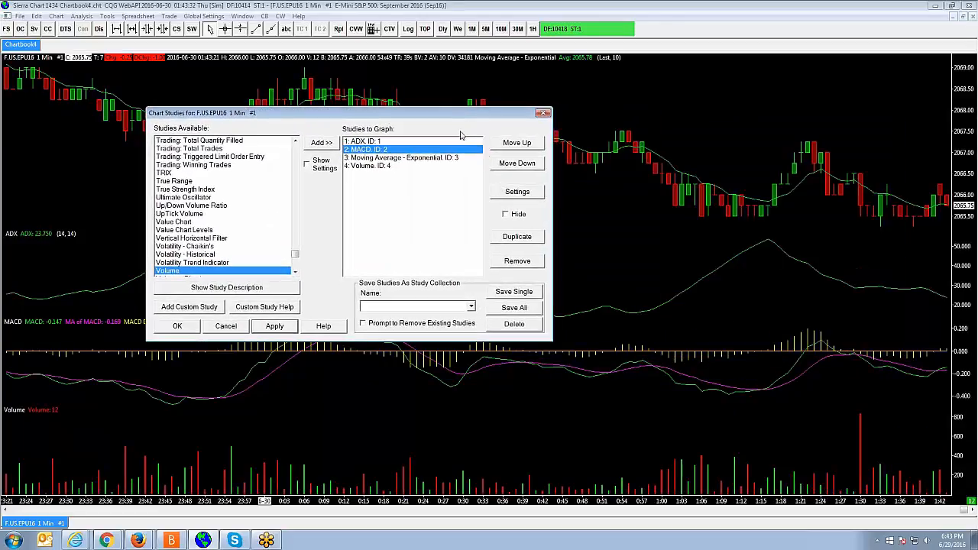
Apply the first chart's studies and open a second 1-minute F.US.EPU16 intraday chart.
click(177, 325)
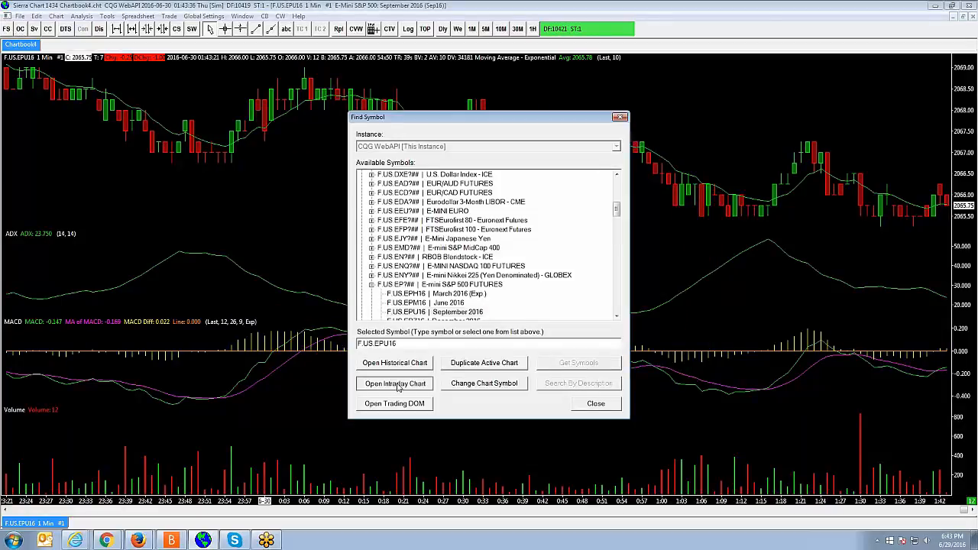
click(395, 383)
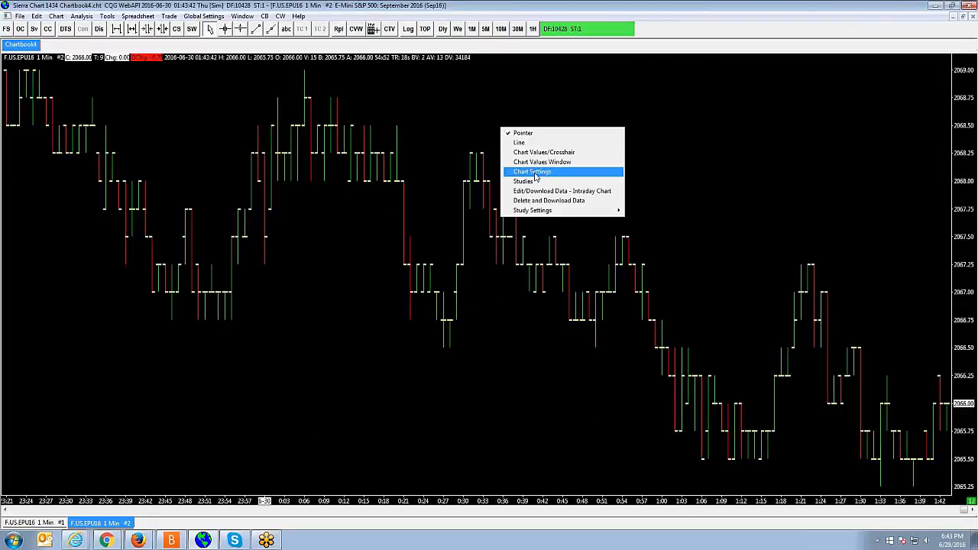
click(523, 181)
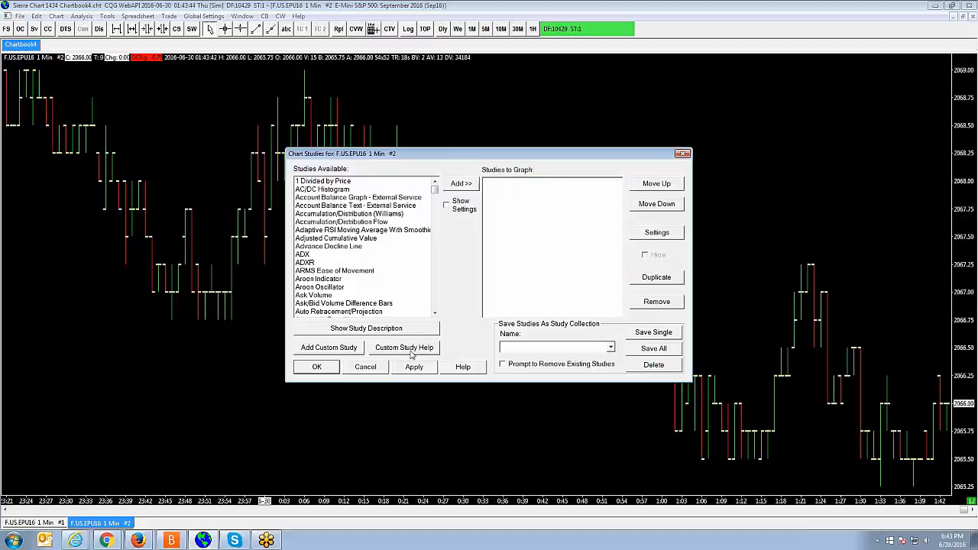
click(365, 367)
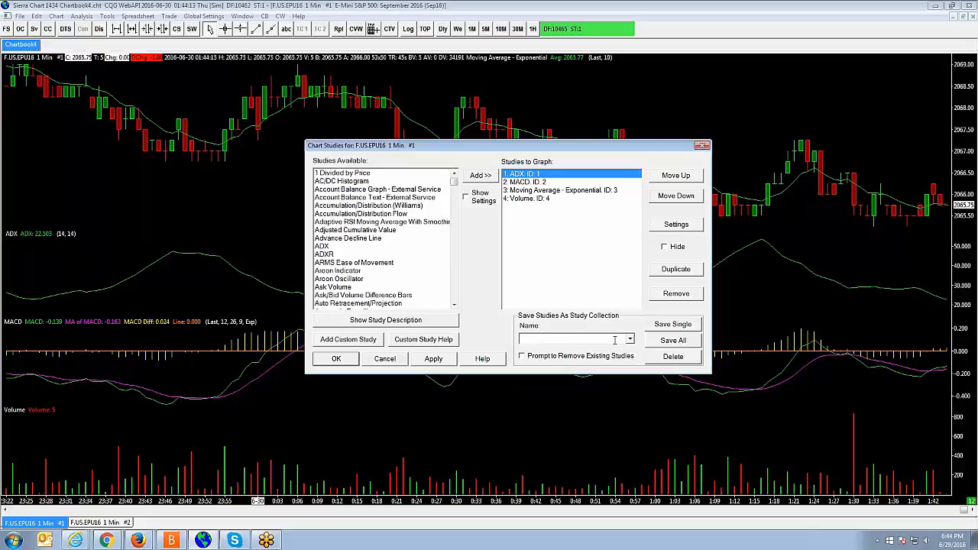
Save all four studies as the collection '6-29-2016' and confirm.
text(6-29-2016)
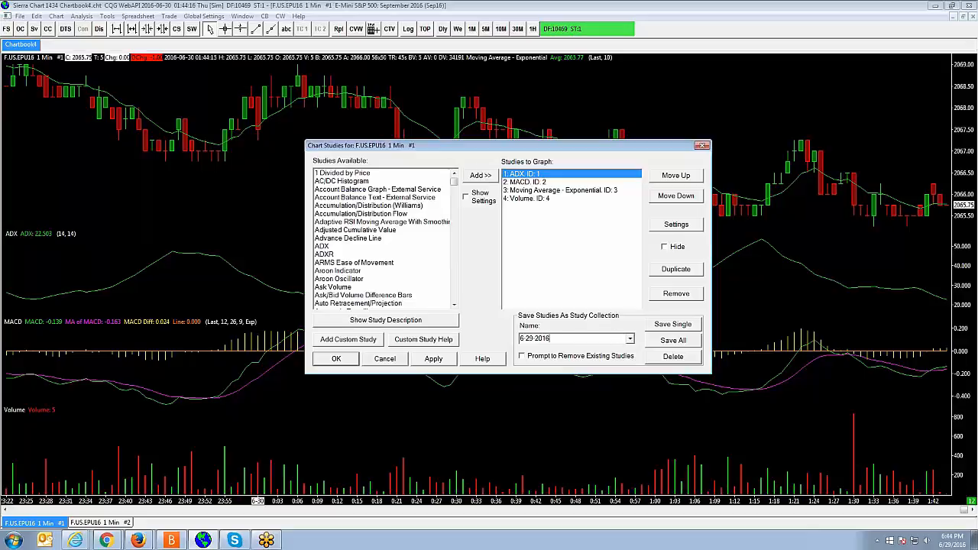
click(672, 340)
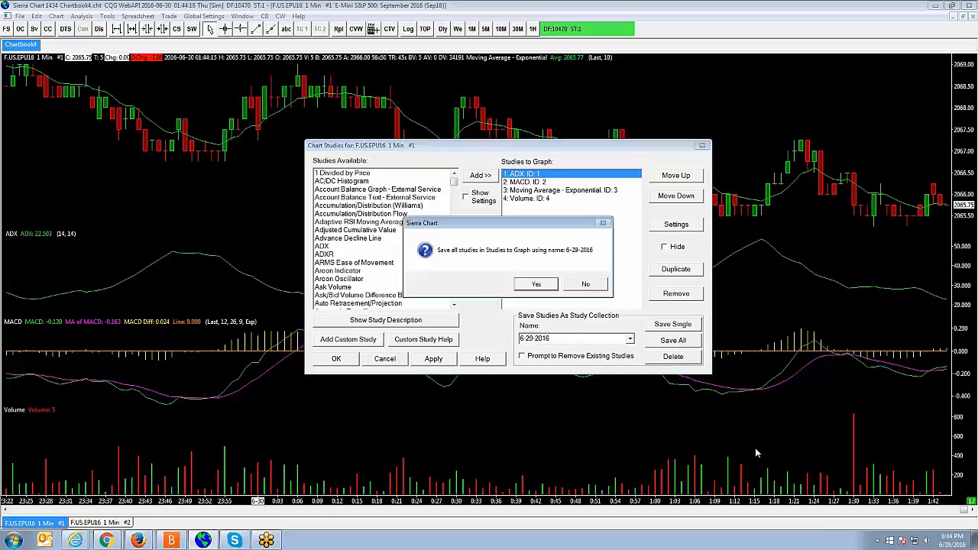
mouse_move(469, 258)
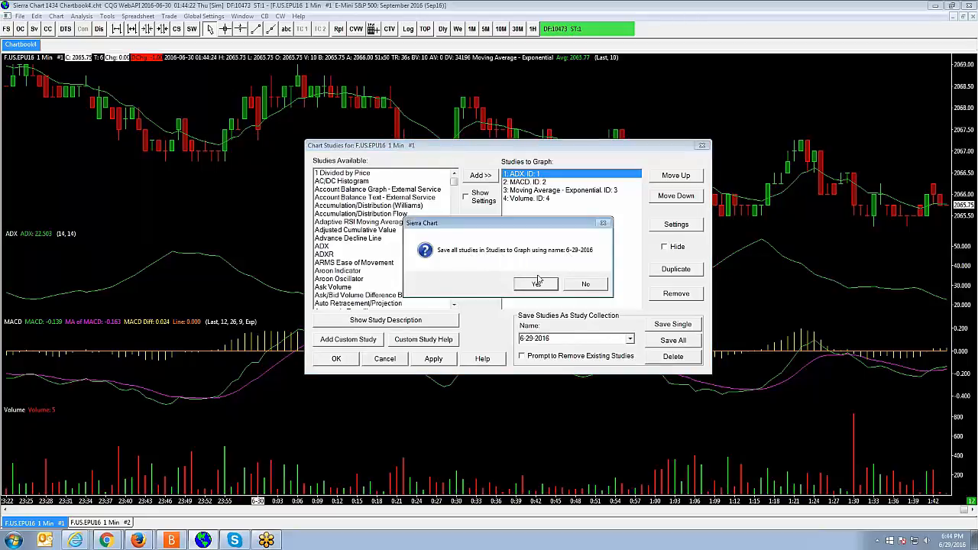
click(536, 283)
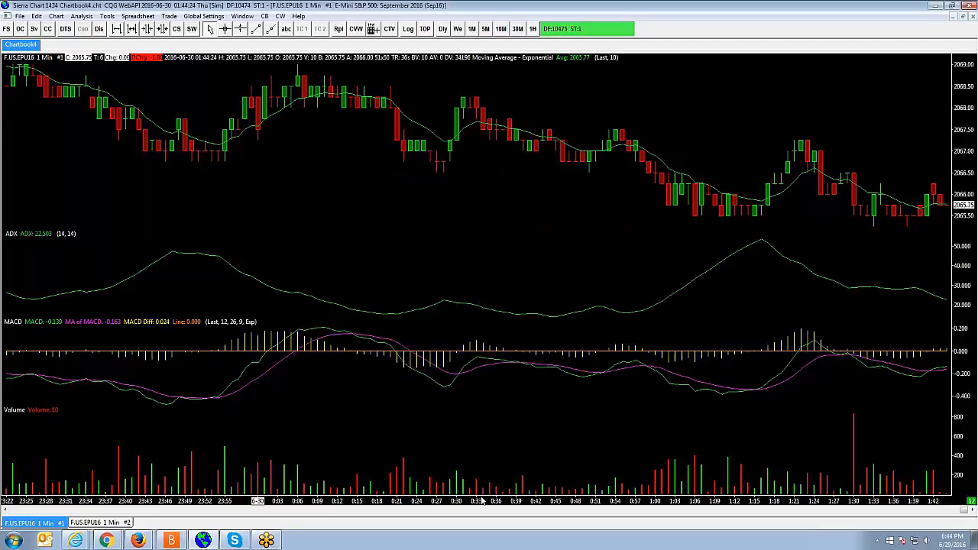
Draw chart #2 as candlesticks and apply the 6-29-2016 study collection to it.
click(99, 522)
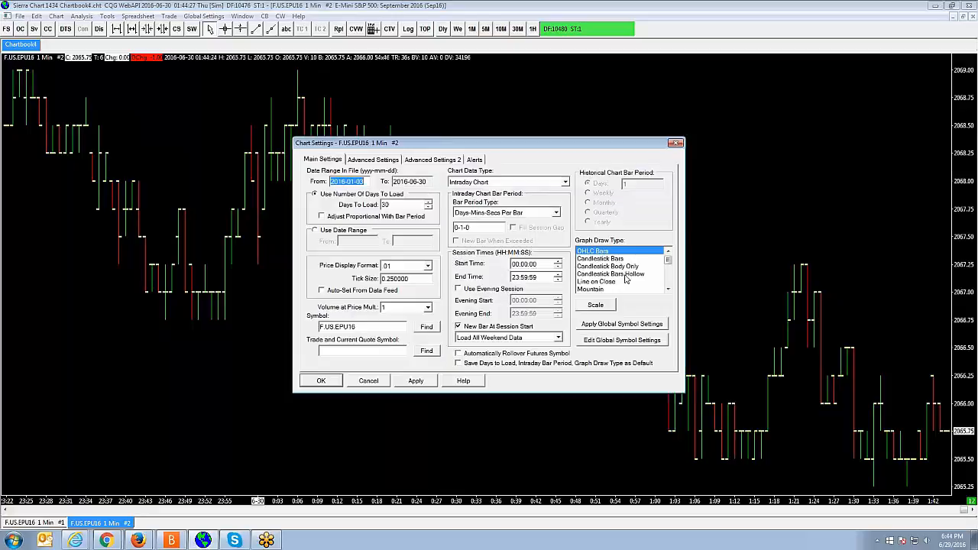
click(321, 380)
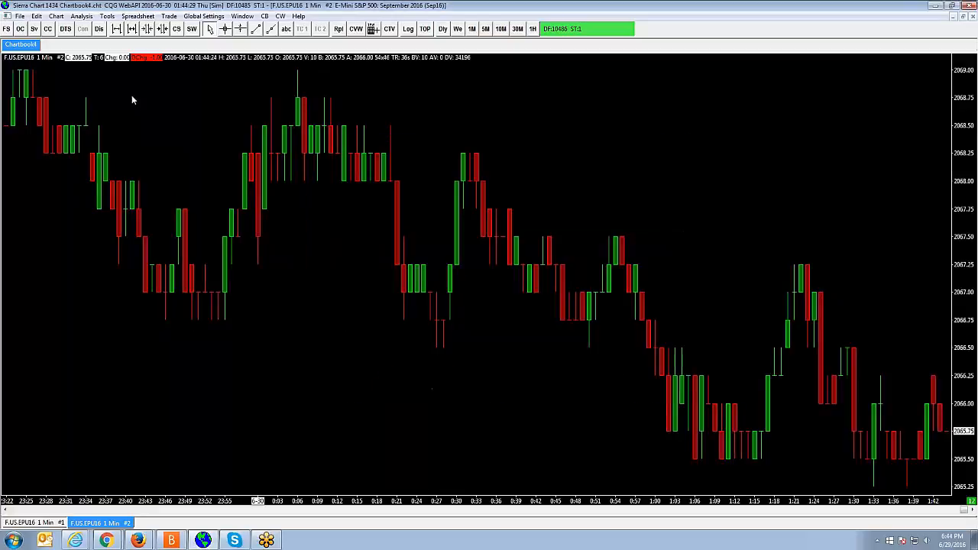
click(81, 15)
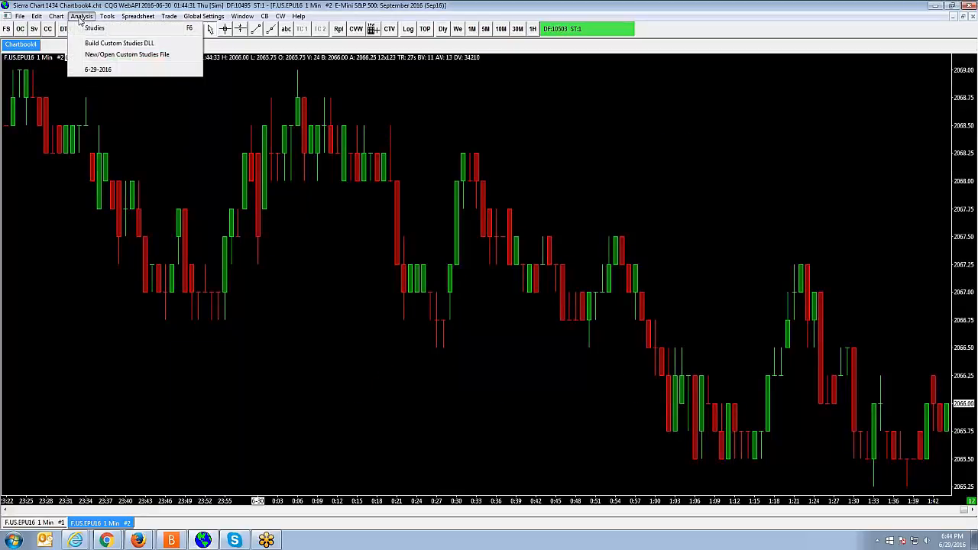
mouse_move(98, 69)
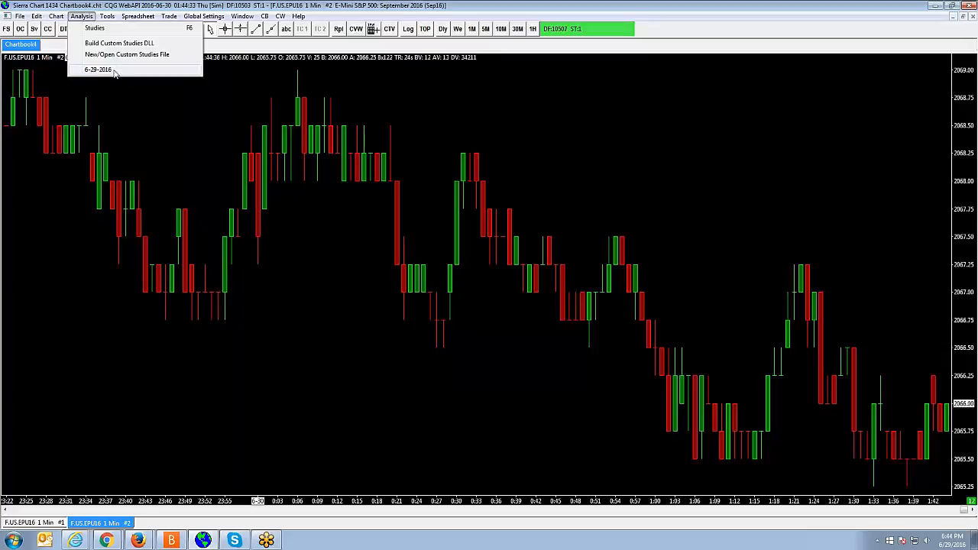
click(94, 28)
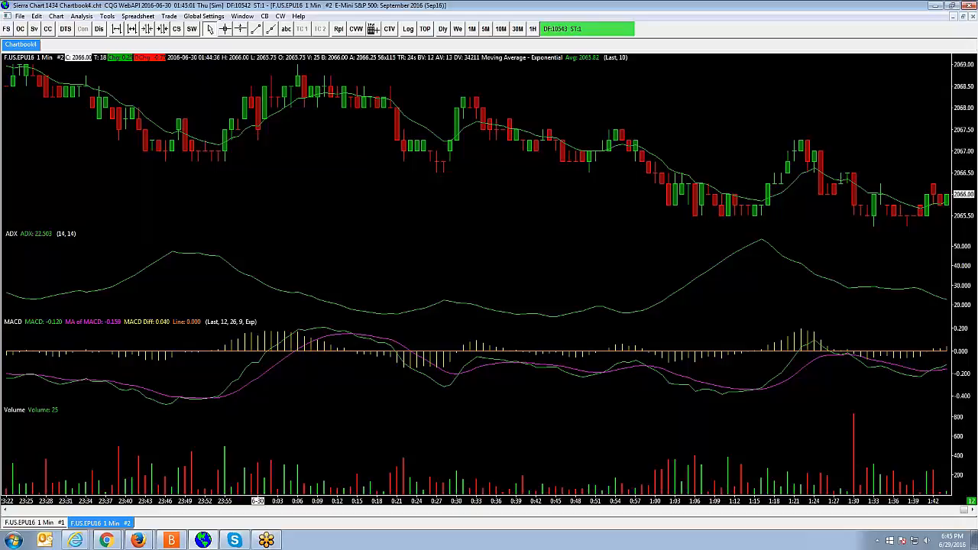
mouse_move(714, 373)
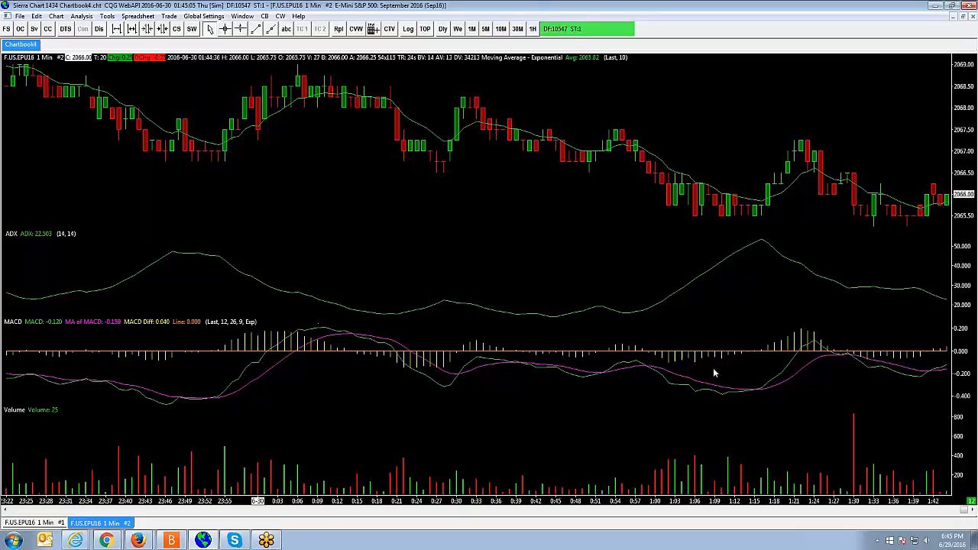